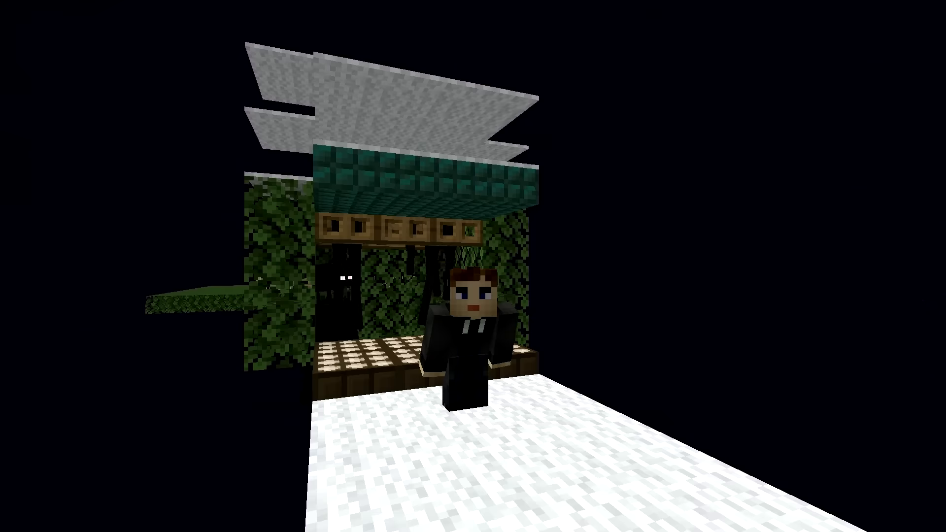
mouse_move(473, 266)
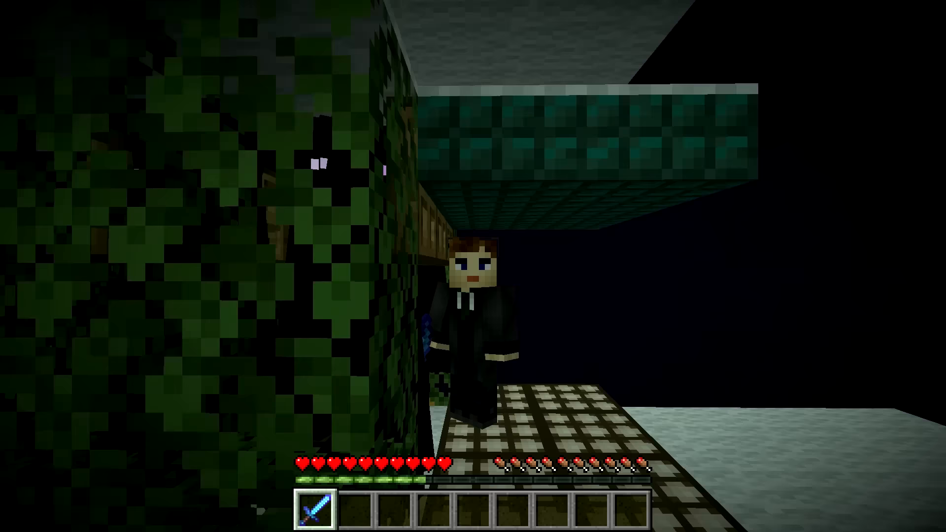
Toggle the chunk-border/hitbox debug view with F3+B while viewing the glass floor
key(F3+B)
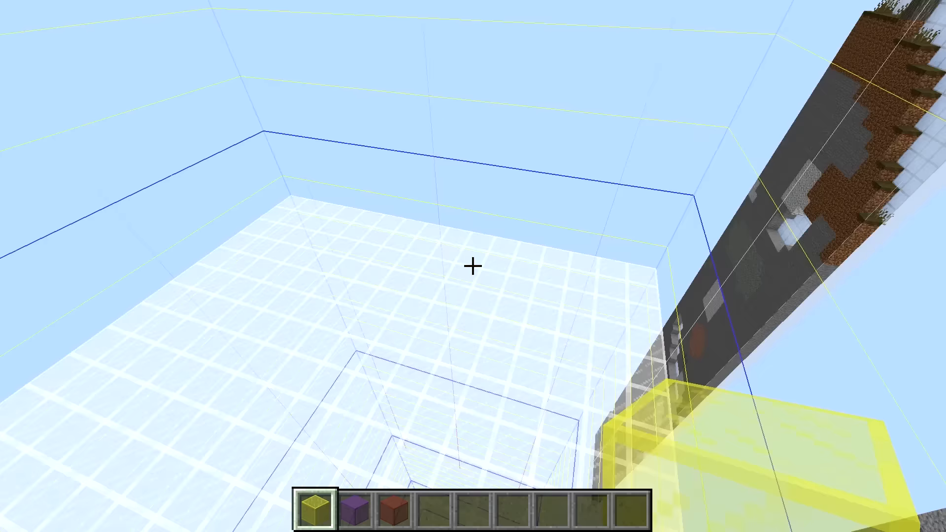
mouse_move(473, 266)
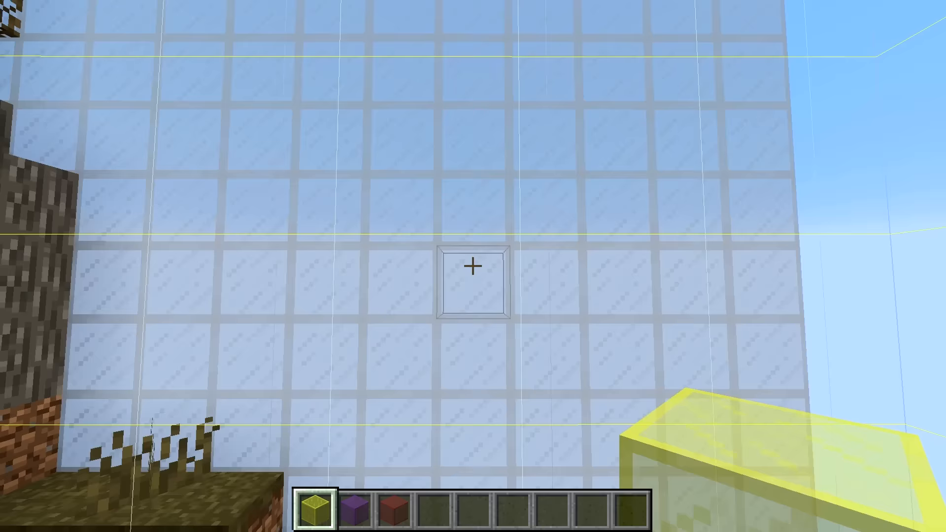
mouse_move(474, 264)
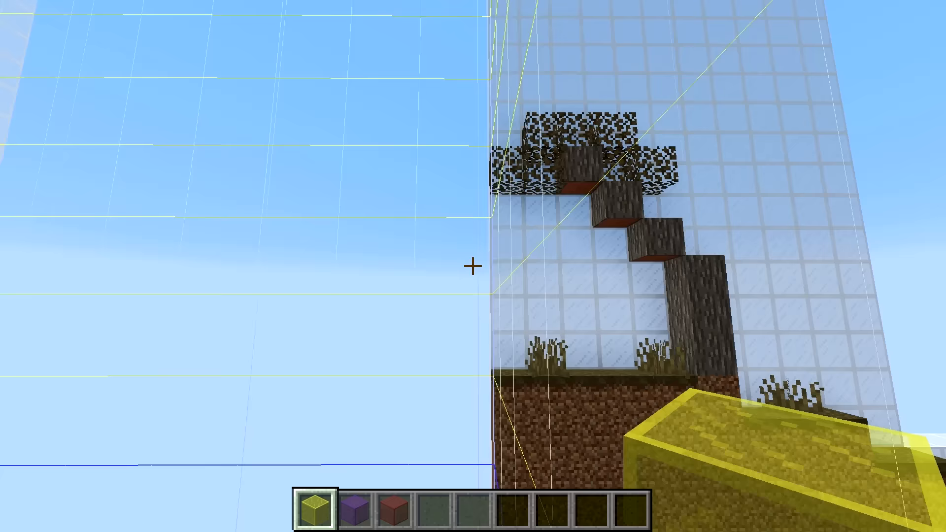
mouse_move(473, 265)
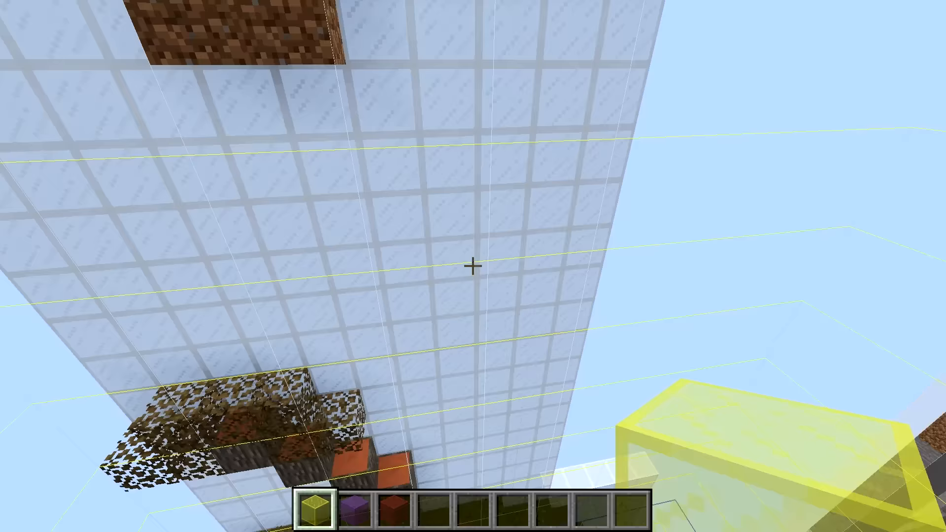
mouse_move(473, 266)
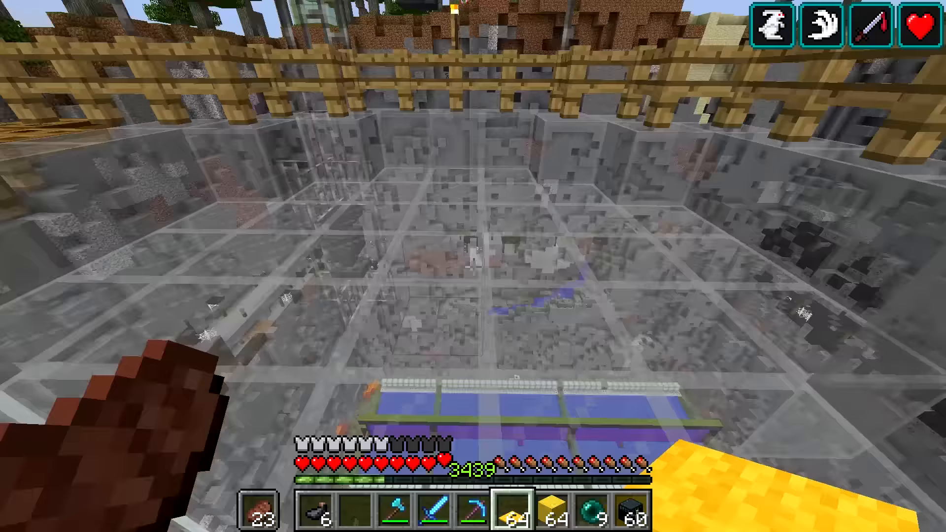
mouse_move(473, 266)
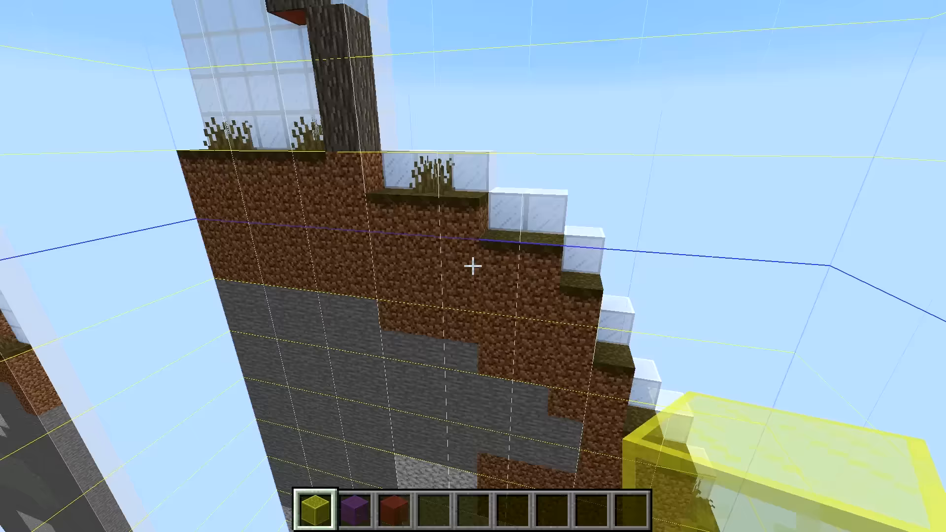
mouse_move(473, 267)
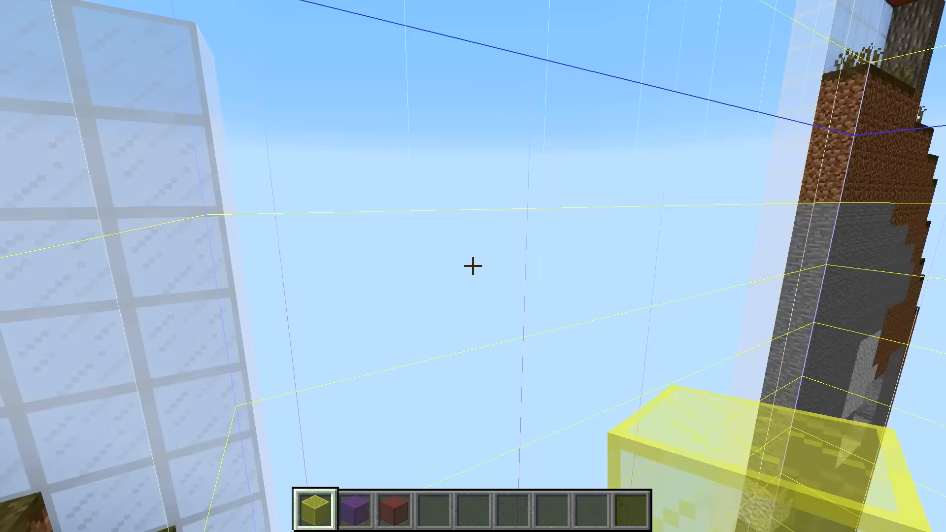
mouse_move(473, 266)
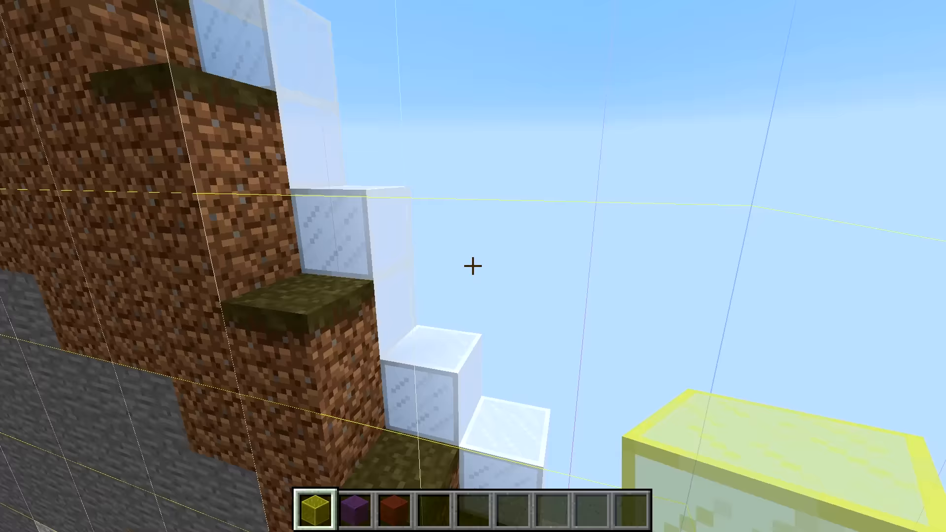
mouse_move(473, 266)
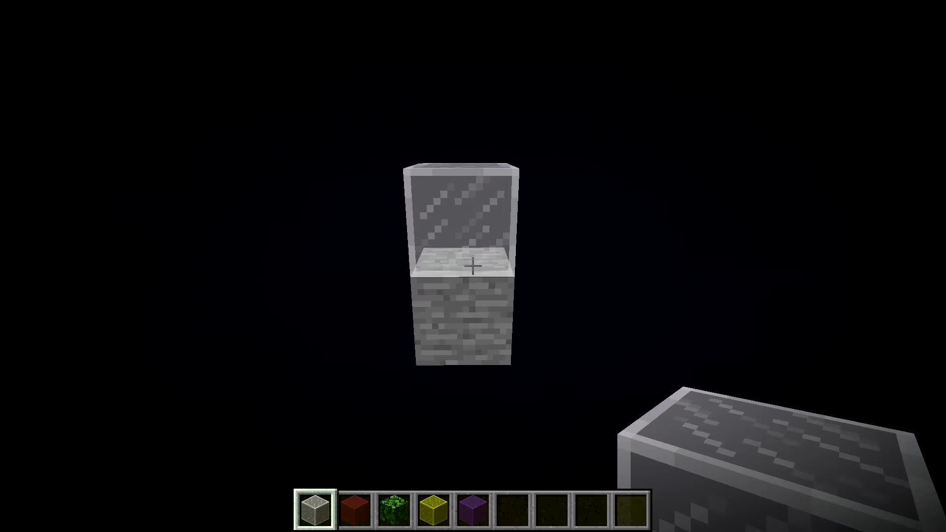
Select red stained glass in hotbar slot 2 and place it beside the stone brick
key(2)
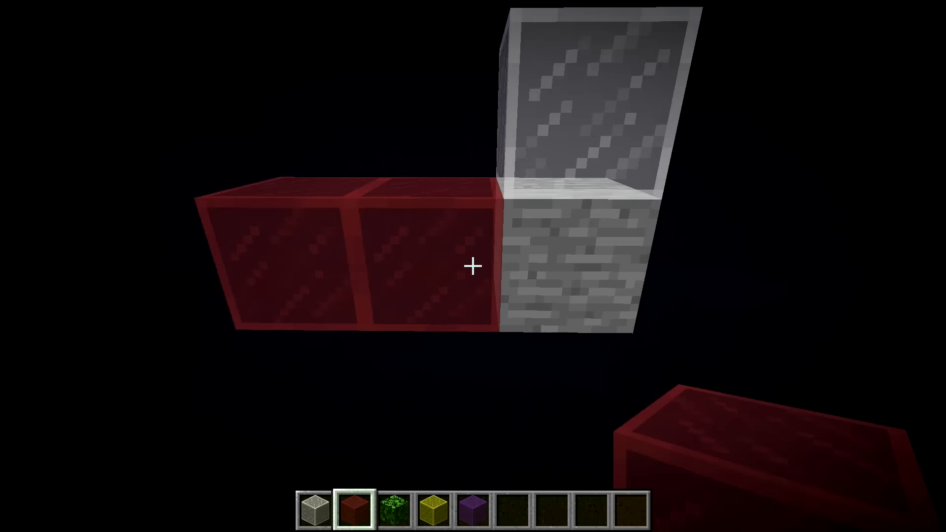
click(473, 266)
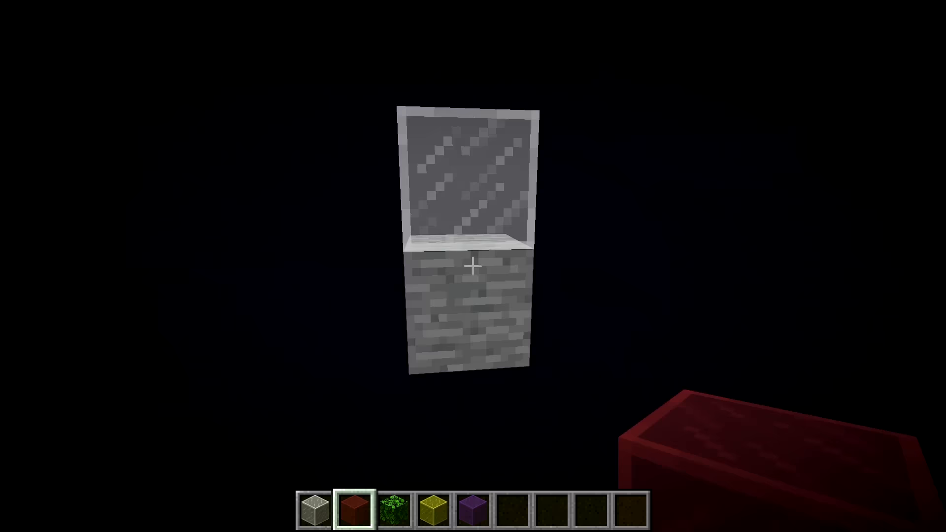
key(4)
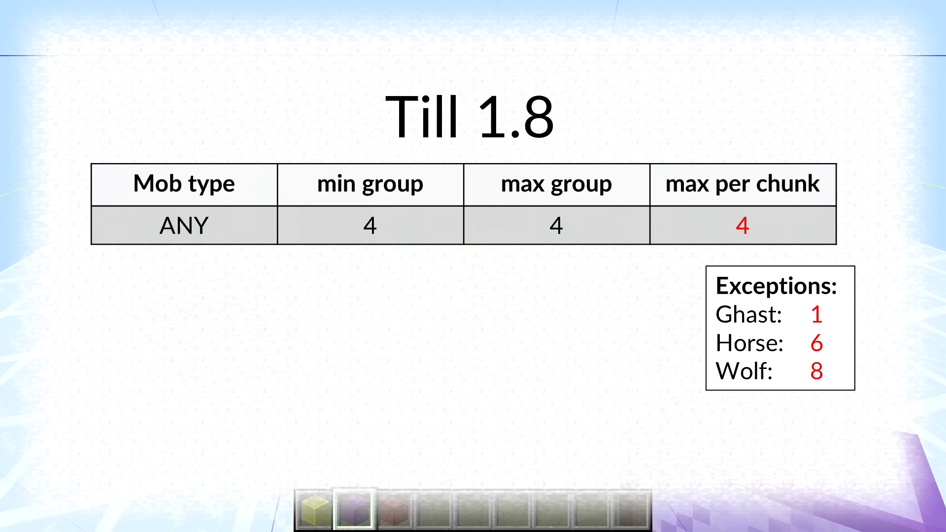
Advance past the 'Till 1.8' spawn-limits table to the void leaf-path build
key(Right)
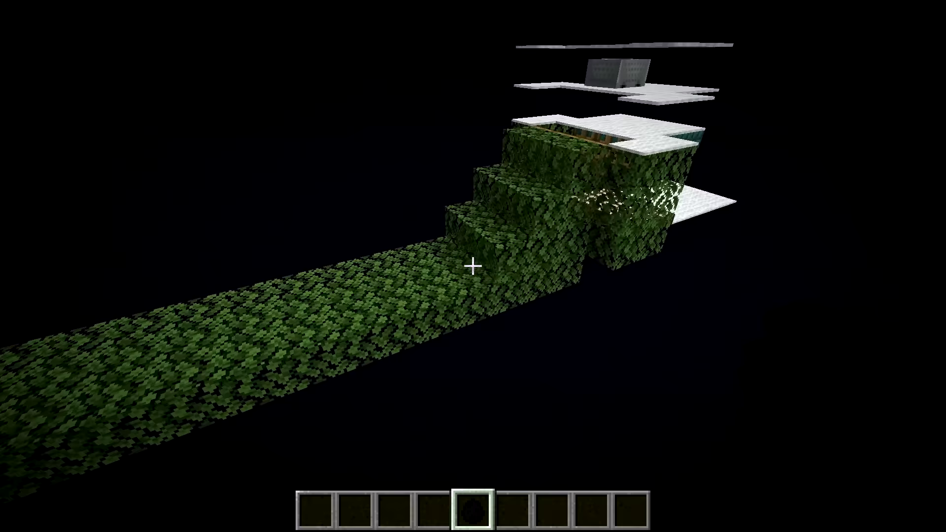
mouse_move(474, 267)
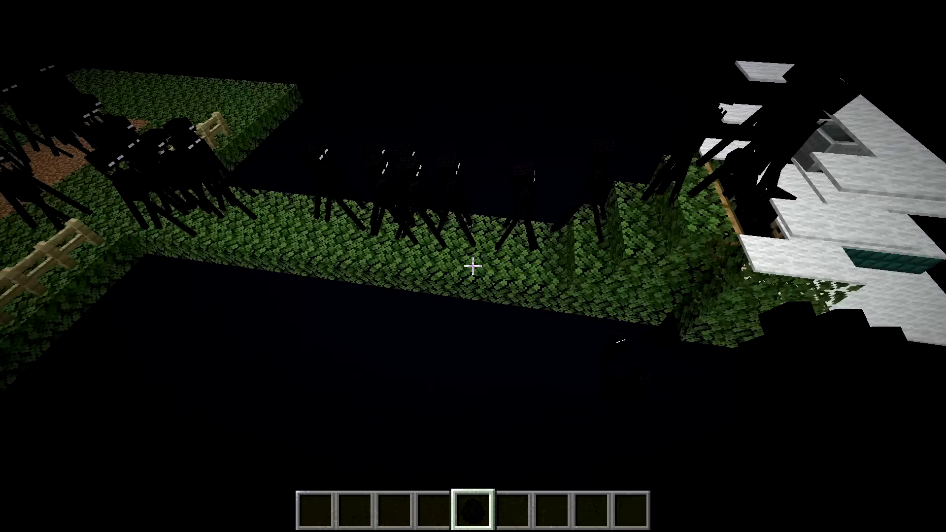
mouse_move(473, 267)
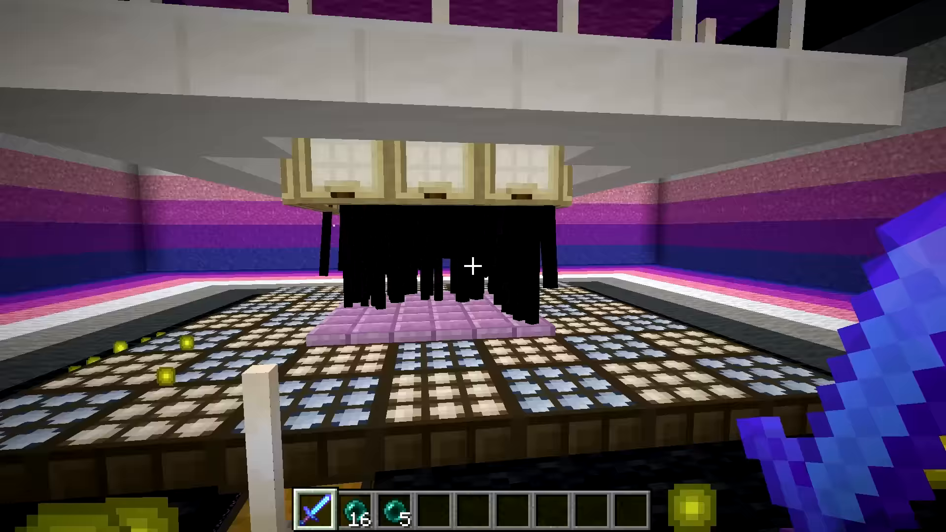
mouse_move(473, 266)
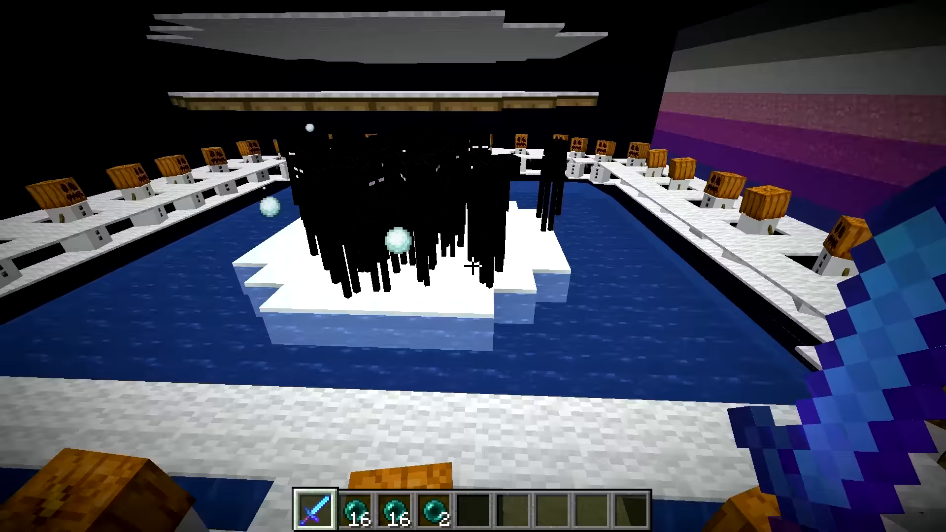
mouse_move(473, 266)
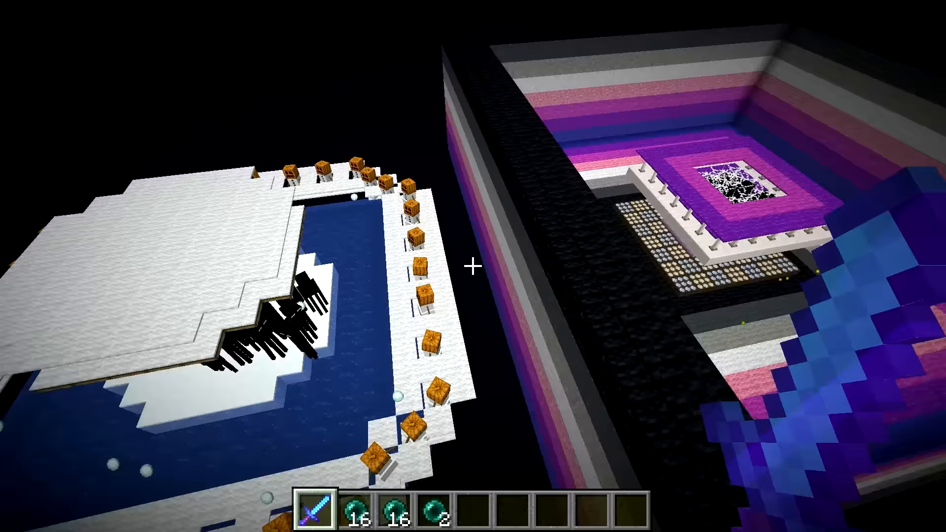
mouse_move(473, 266)
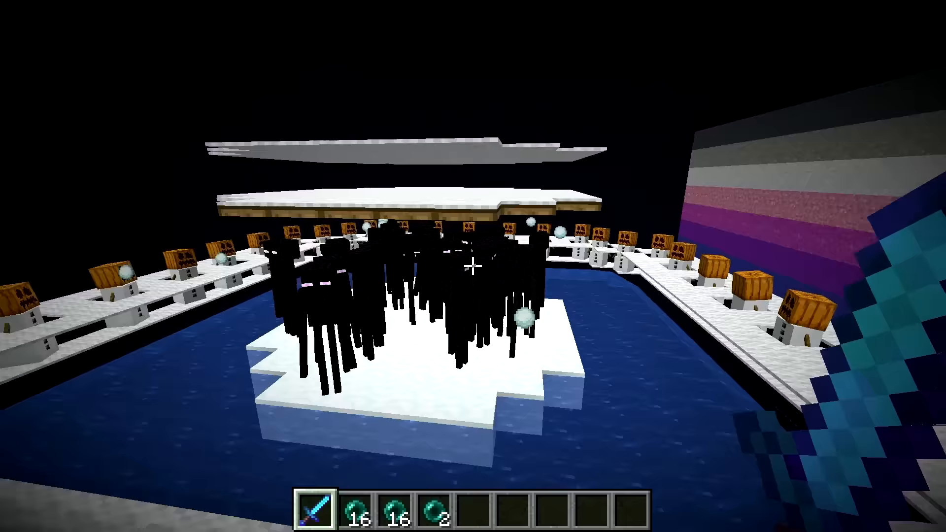
mouse_move(473, 267)
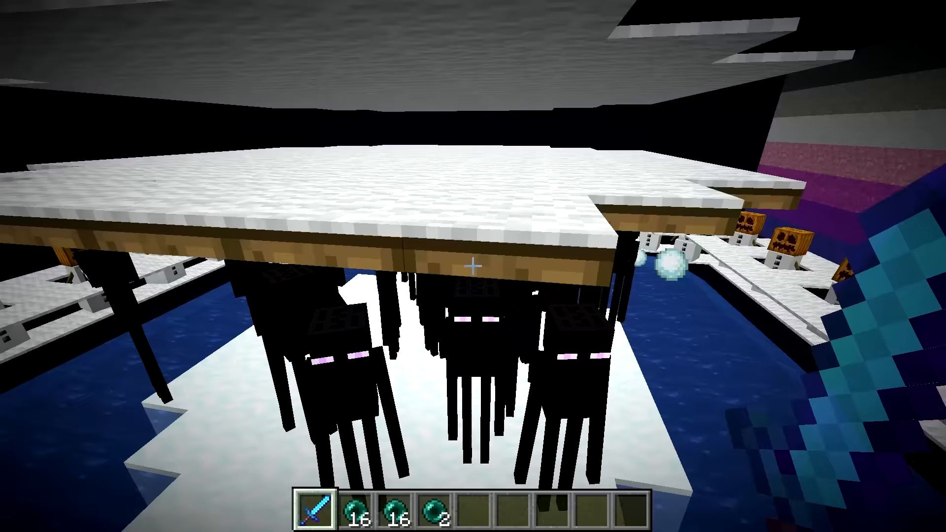
mouse_move(473, 267)
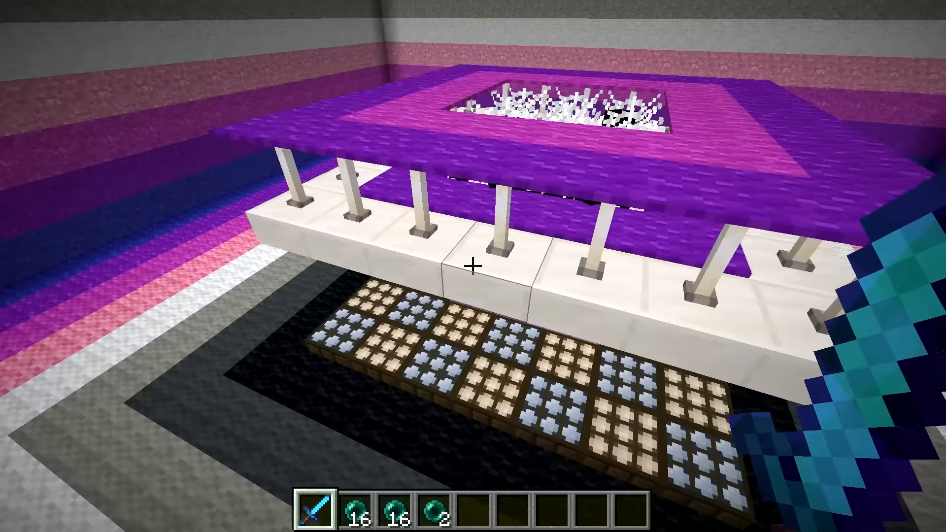
mouse_move(473, 267)
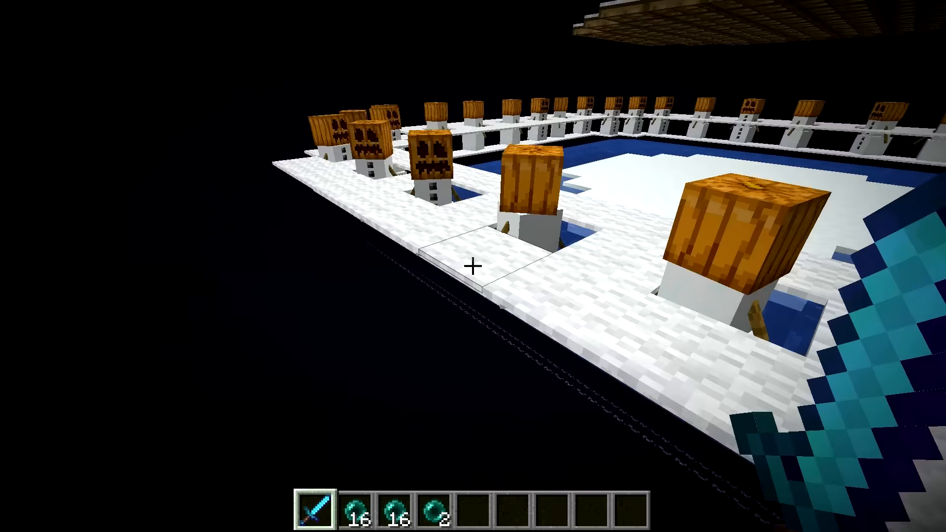
mouse_move(473, 266)
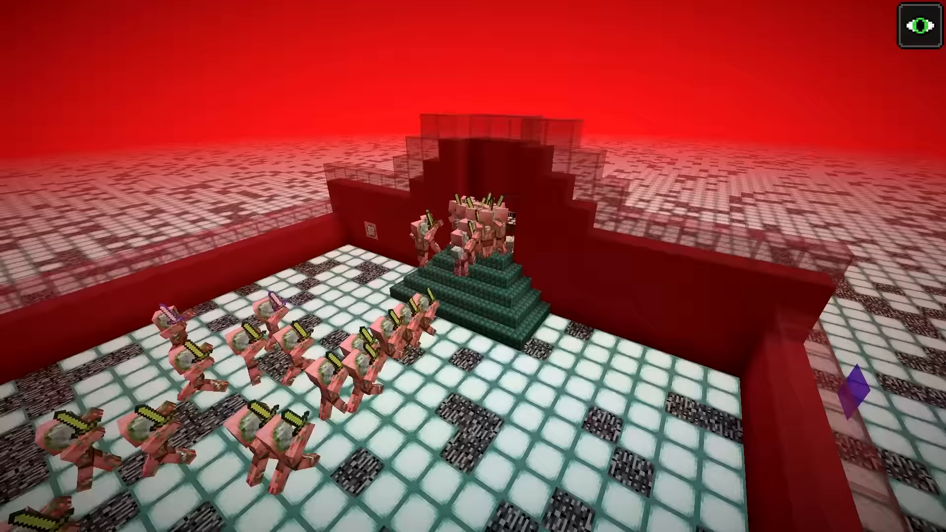
mouse_move(473, 266)
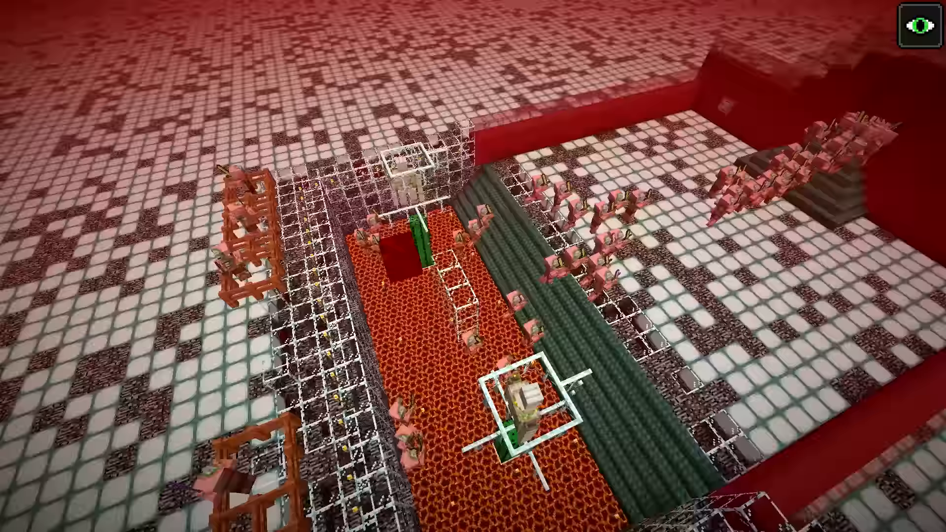